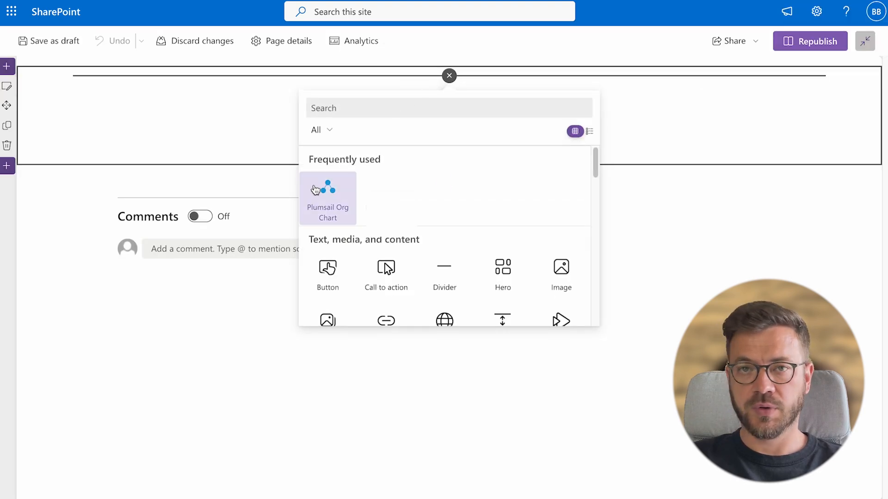
Insert the Plumsail Org Chart web part into the empty section from Frequently used
left_click(327, 198)
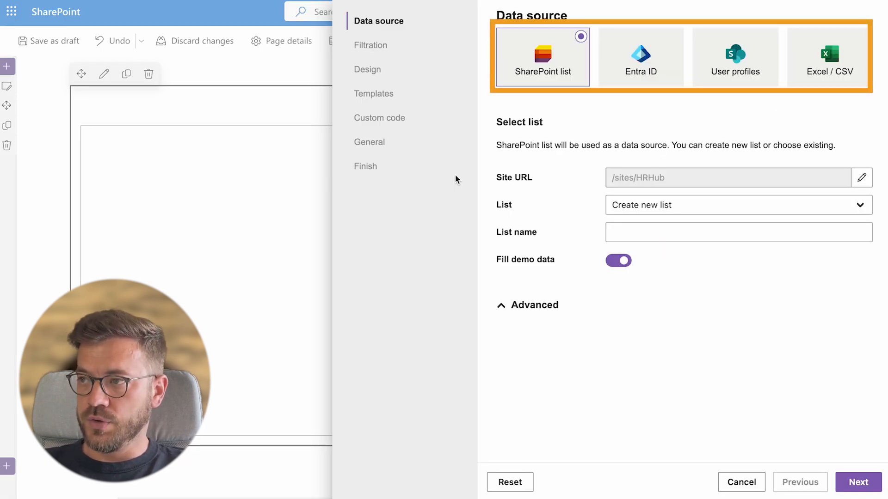